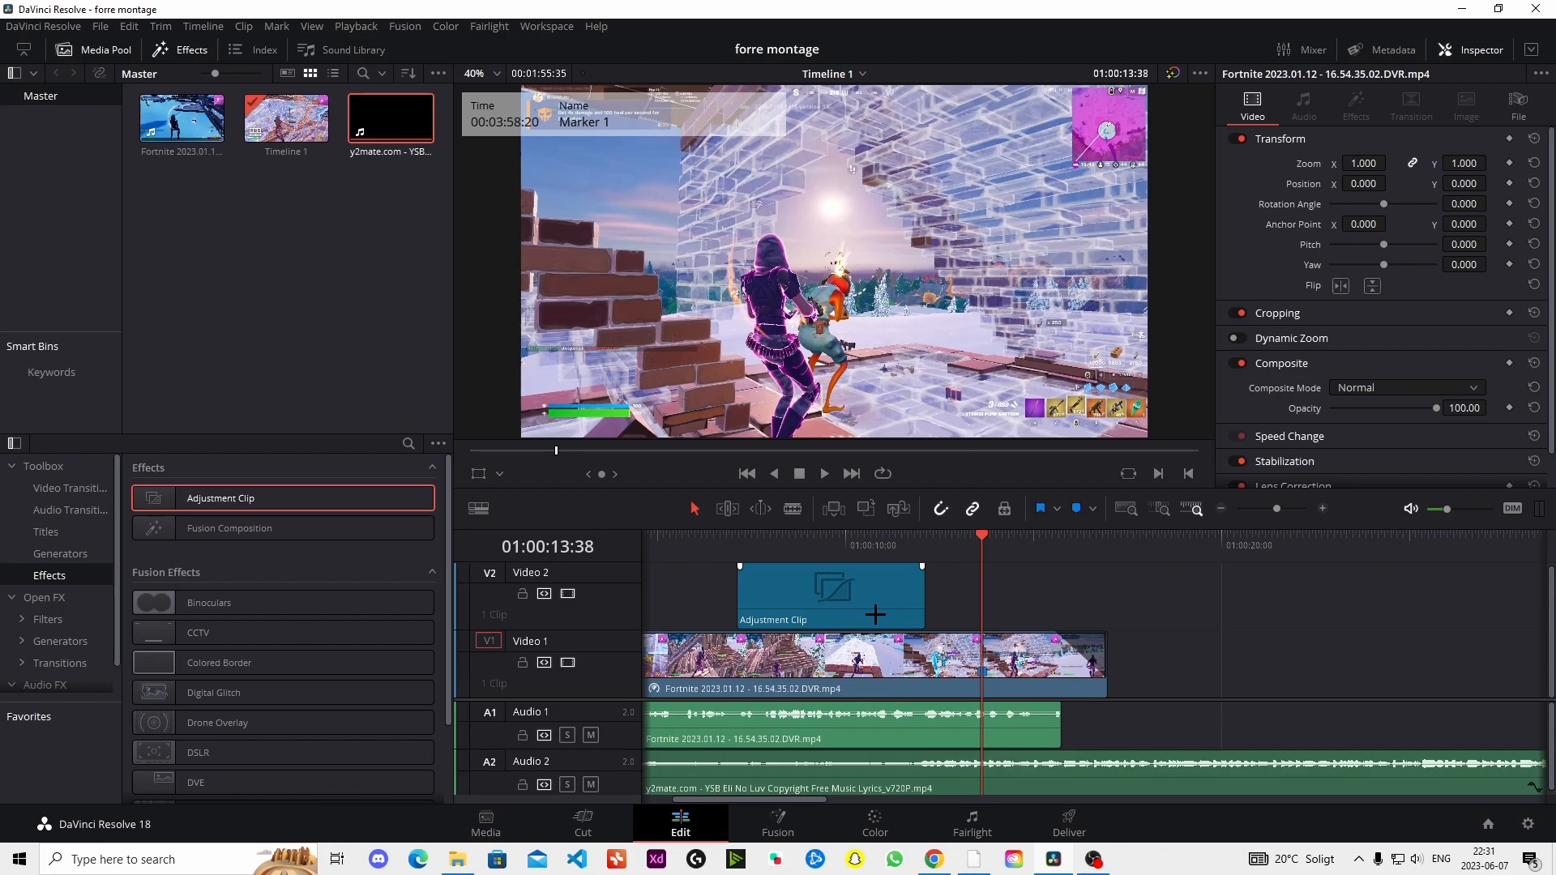
mouse_move(832, 603)
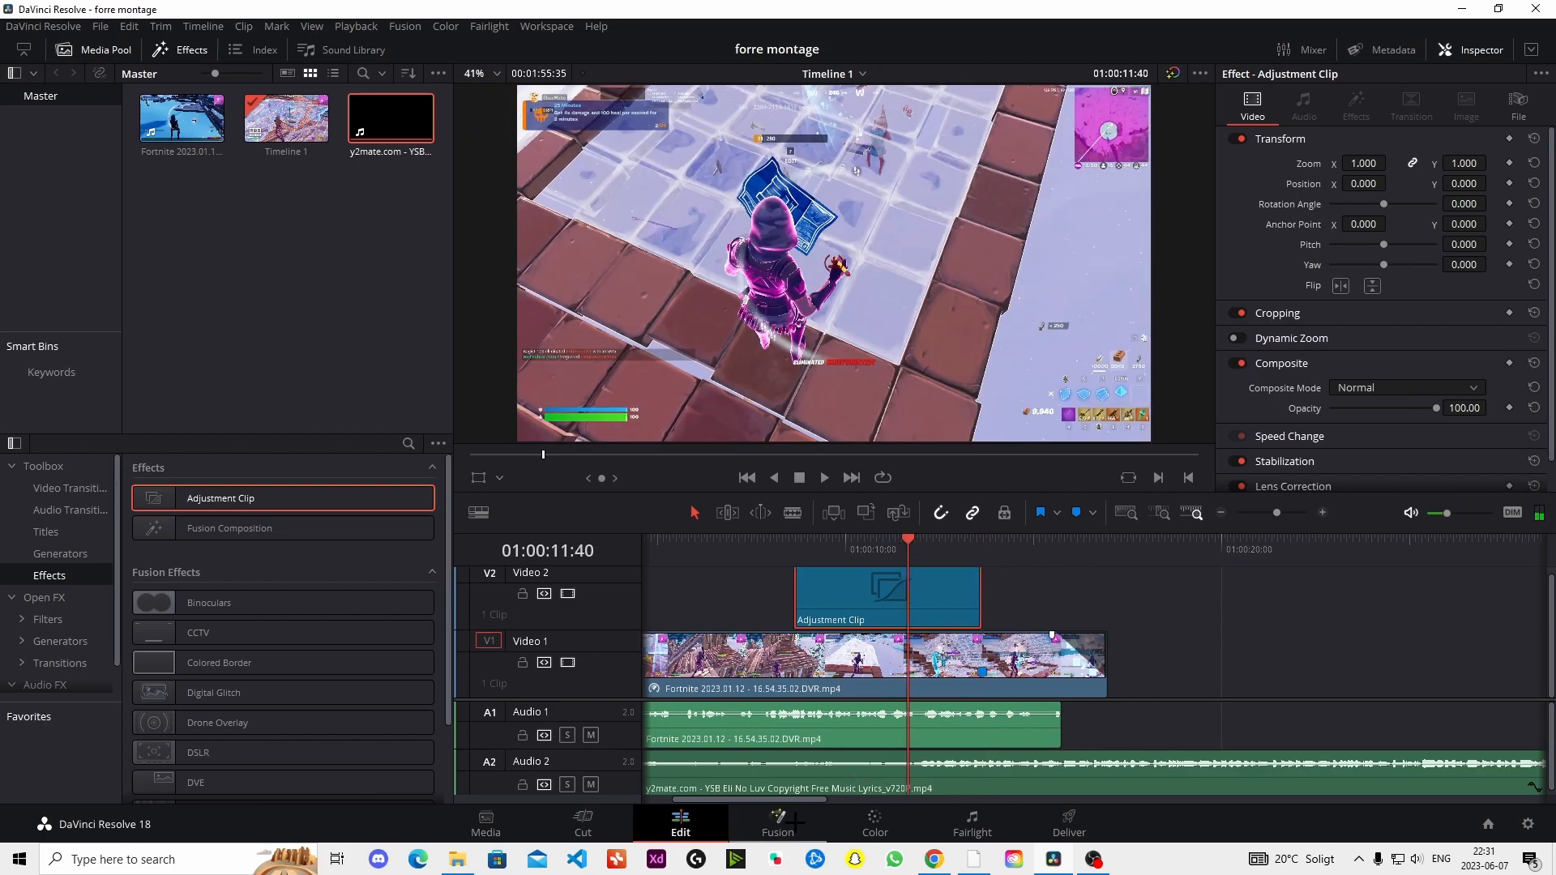
Wire CameraShake2 into MediaOut1 in the adjustment clip's Fusion composition and preview the shaken footage.
left_click(777, 821)
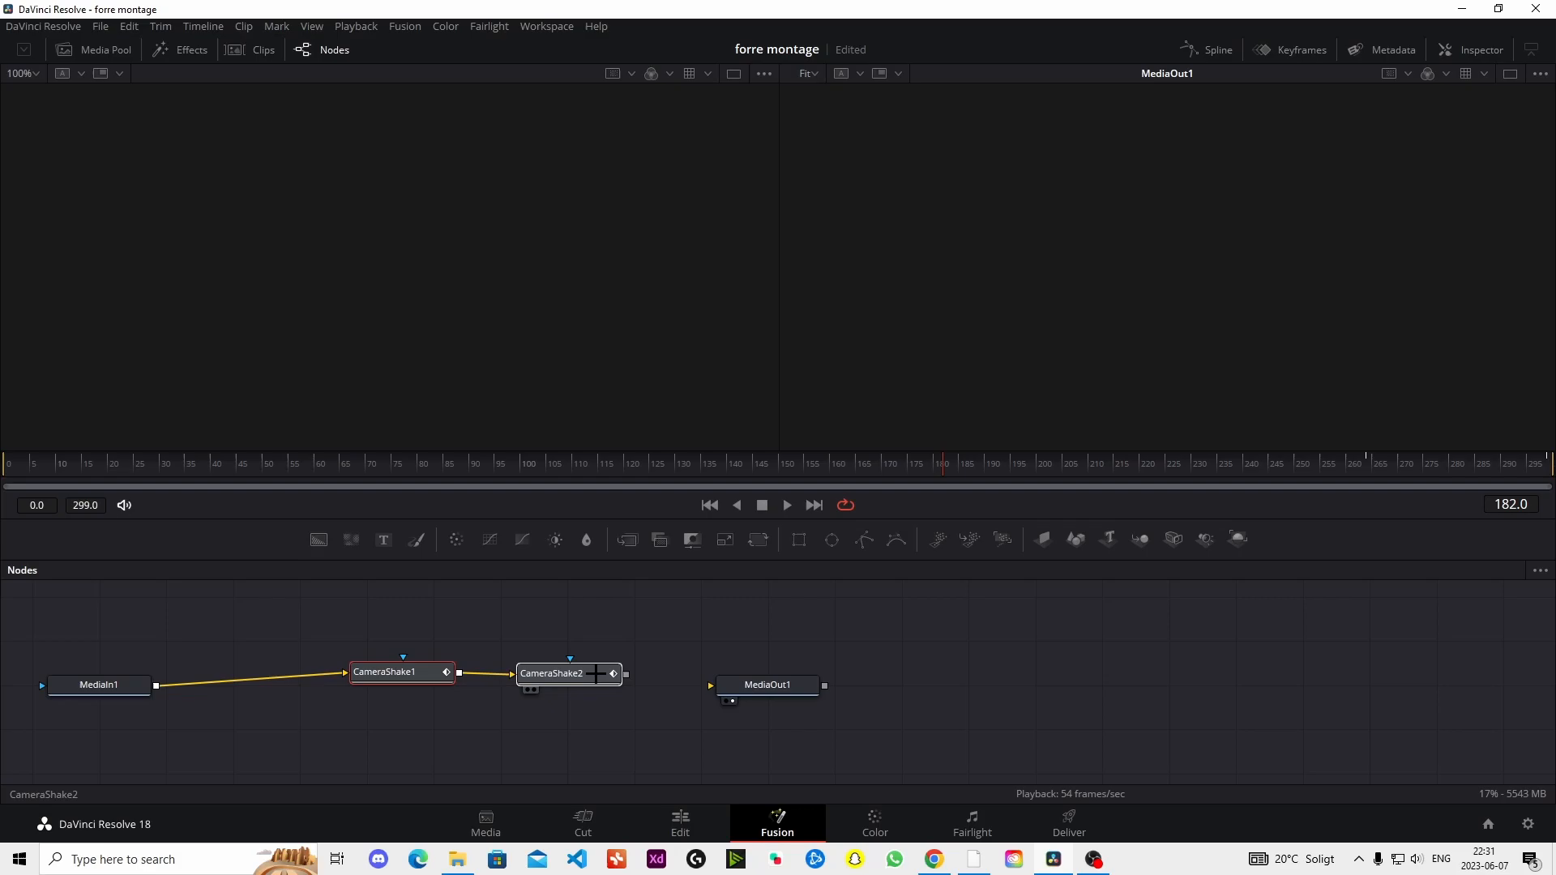
left_click_drag(613, 672, 710, 684)
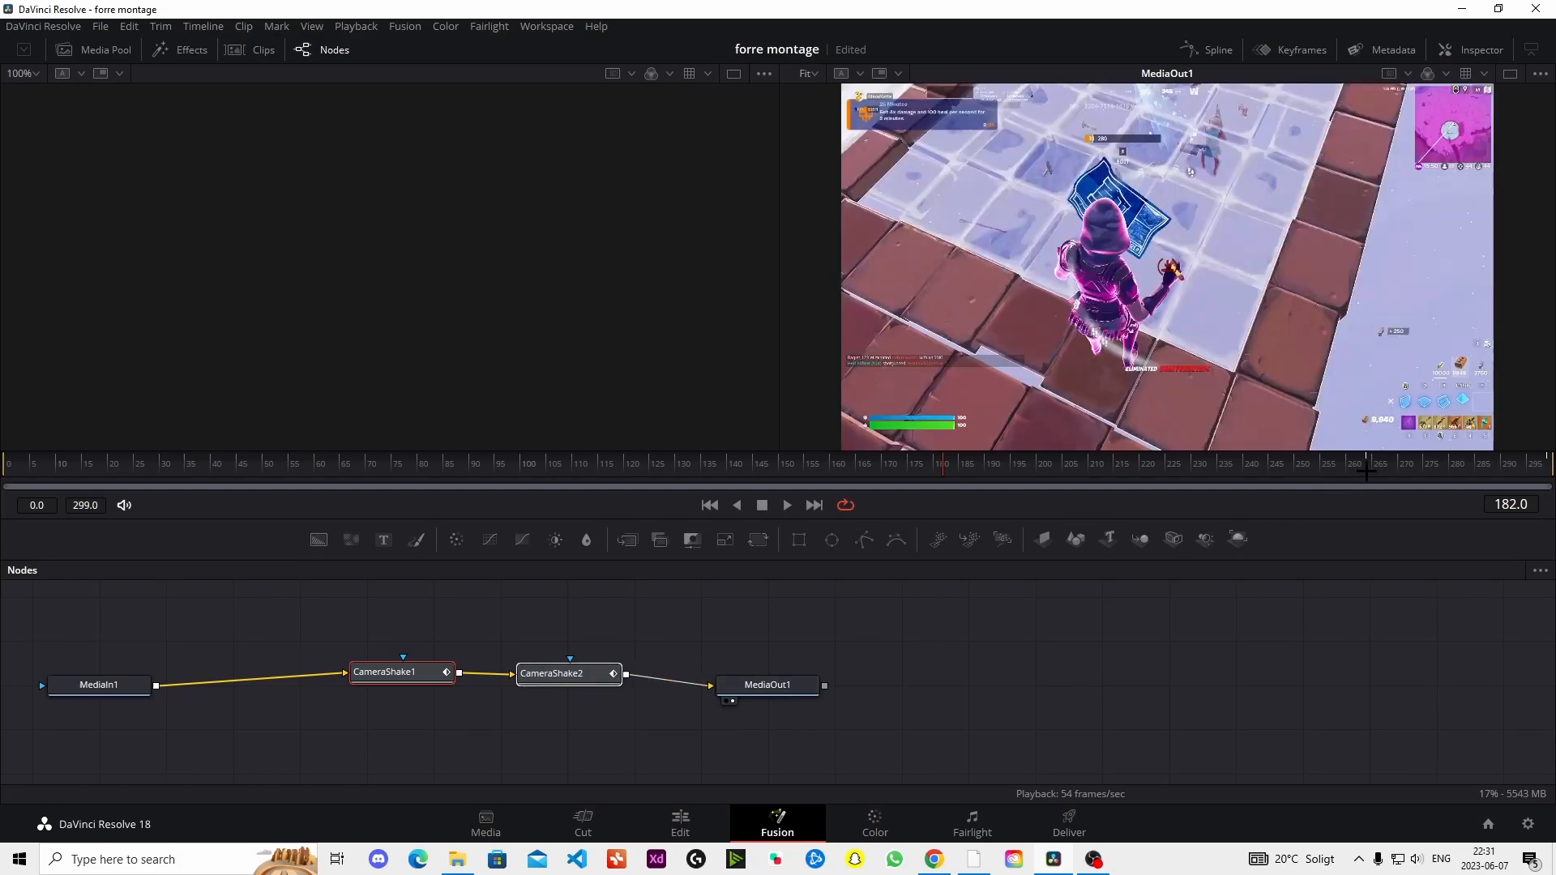
left_click(1364, 463)
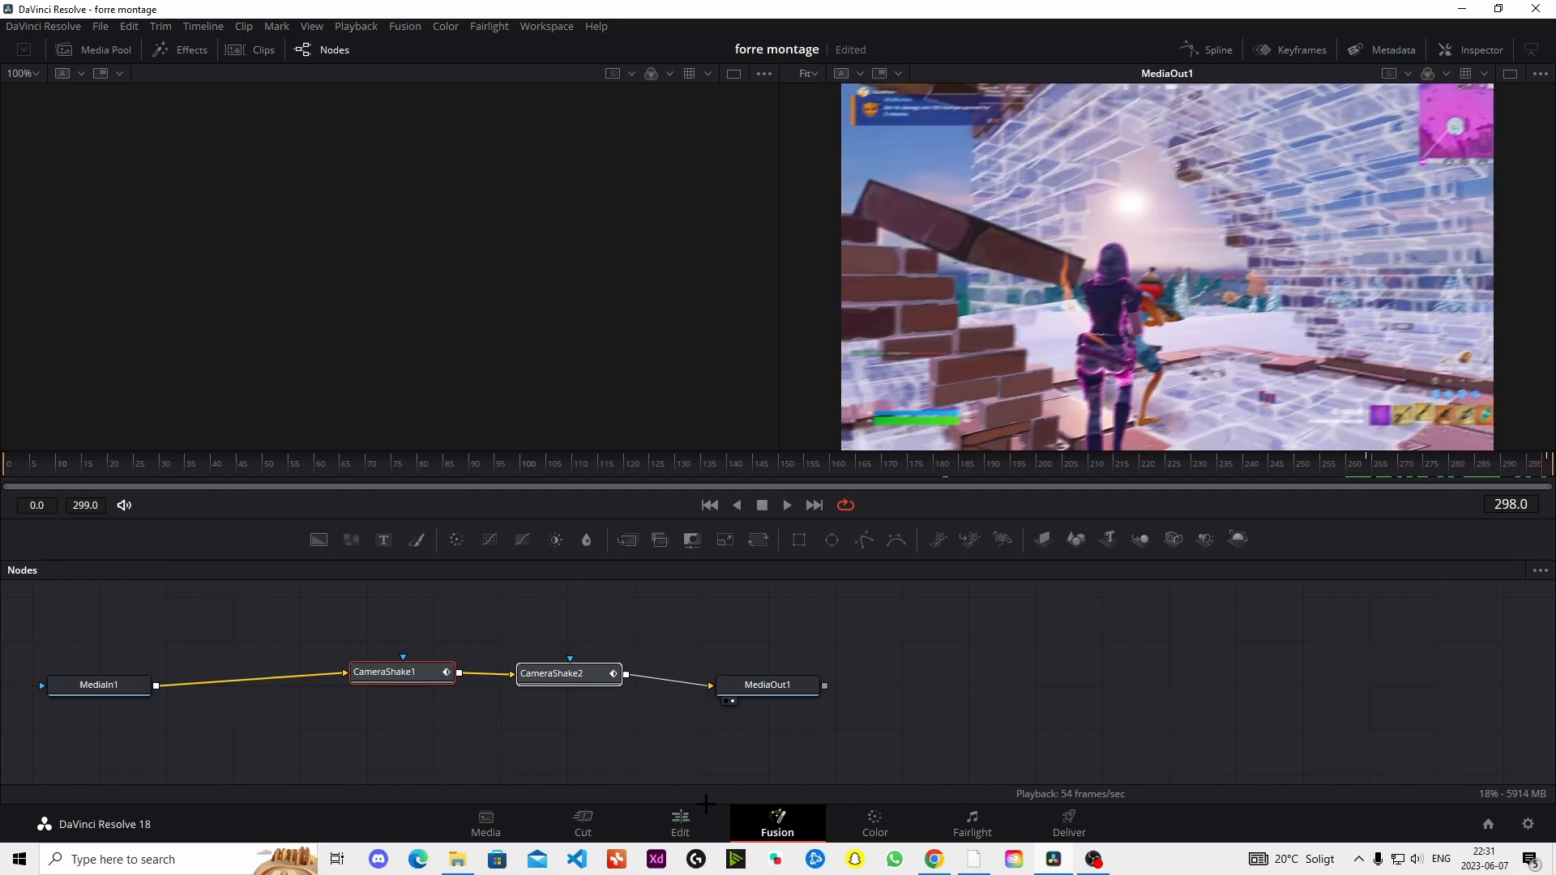
Return to the Edit page timeline to place the second adjustment clip at the impact point.
left_click(679, 824)
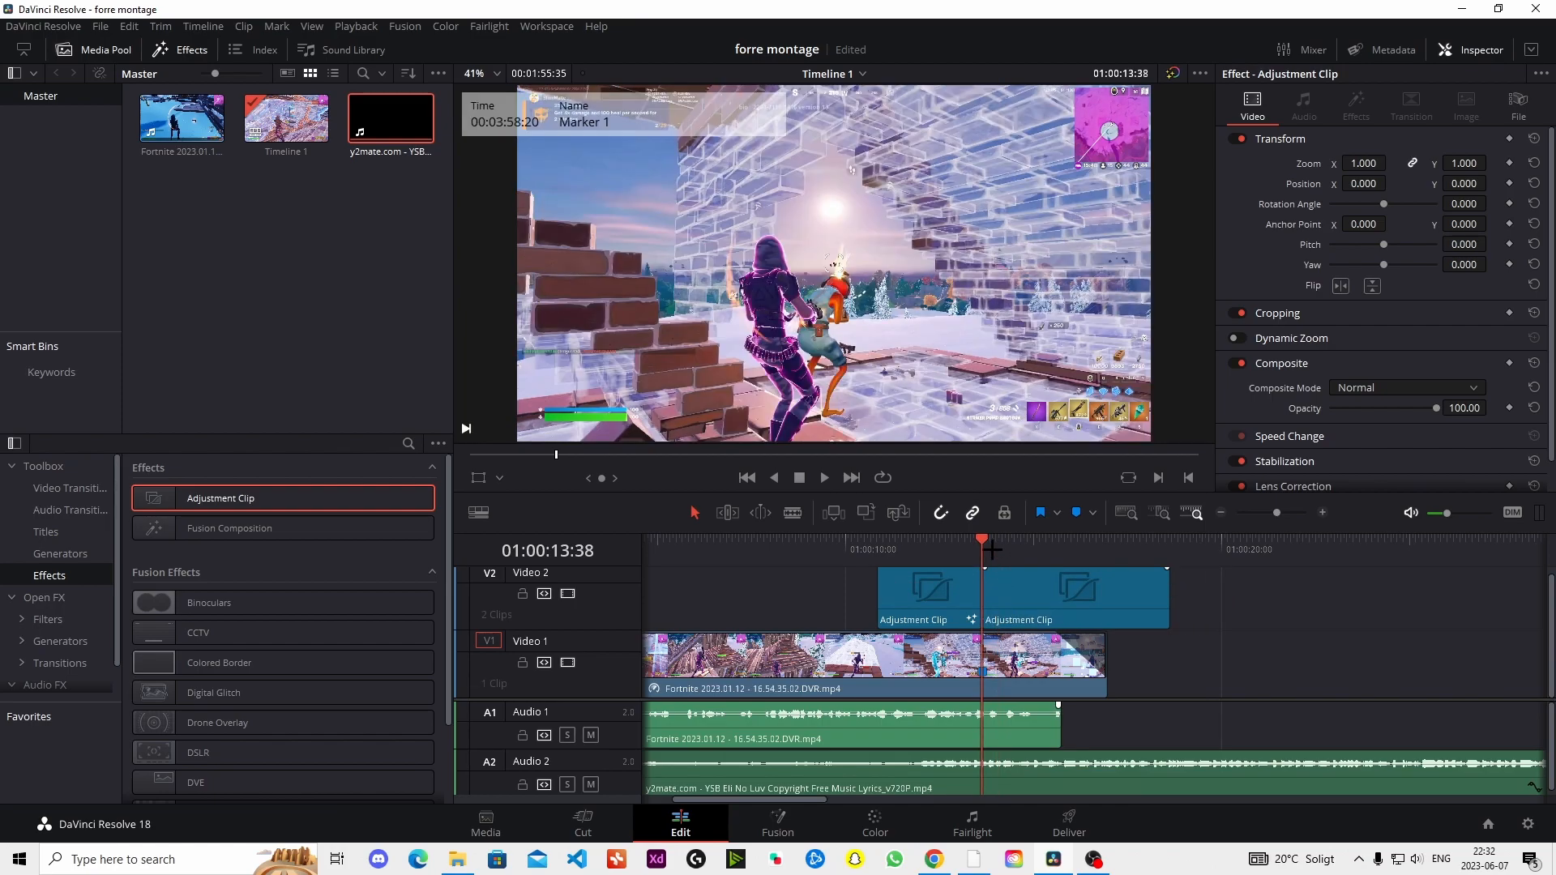
Apply the impact preset nodes (shakes, Blur, BrightnessContrast, Transform) to the second adjustment clip's composition.
left_click(776, 828)
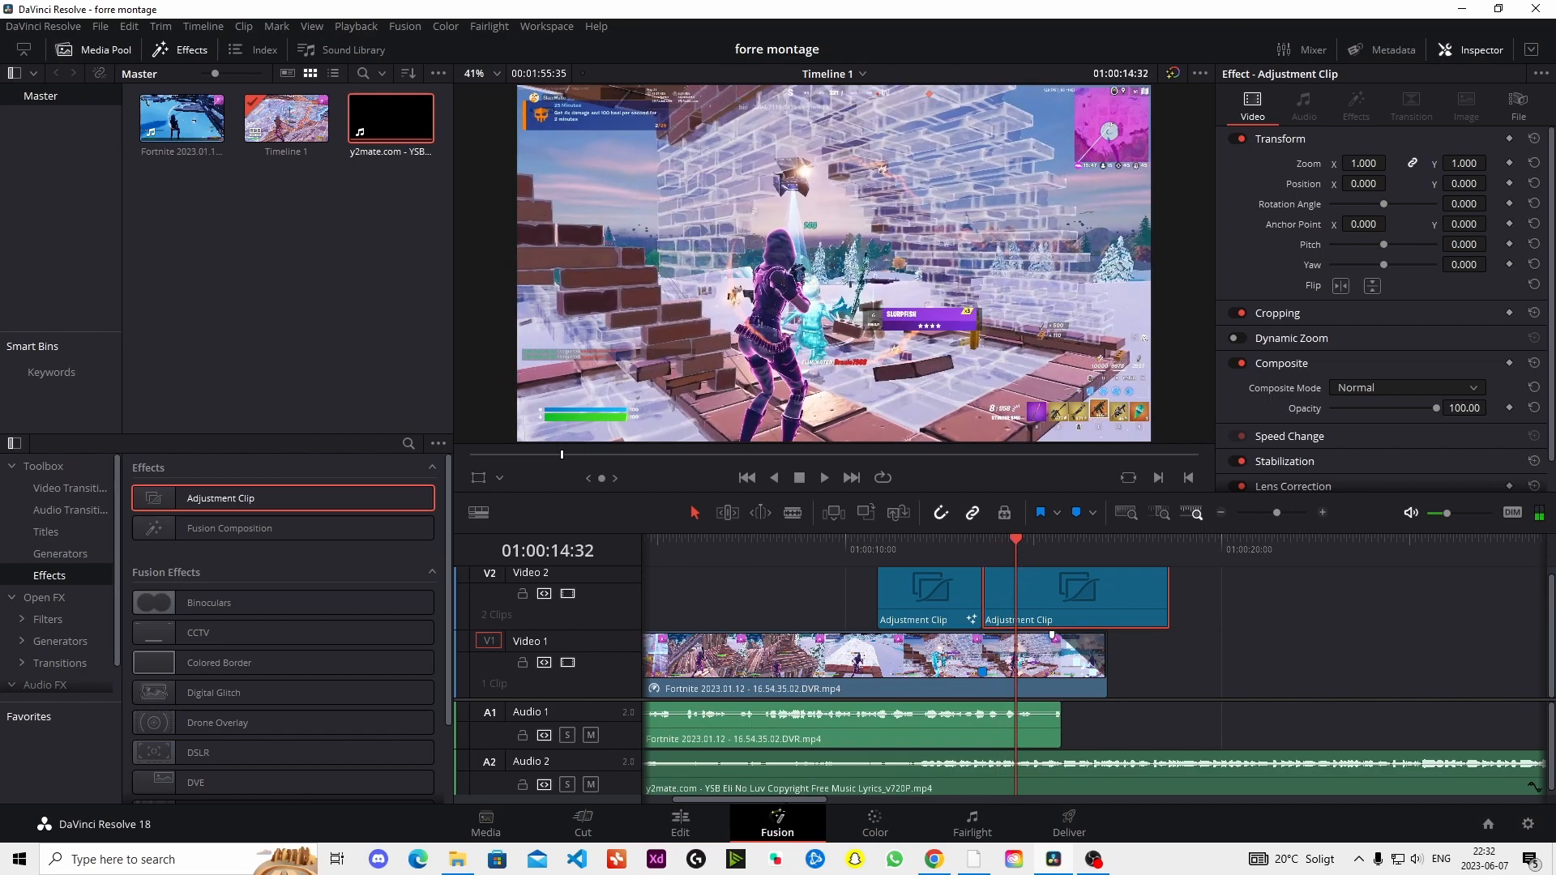
left_click(776, 822)
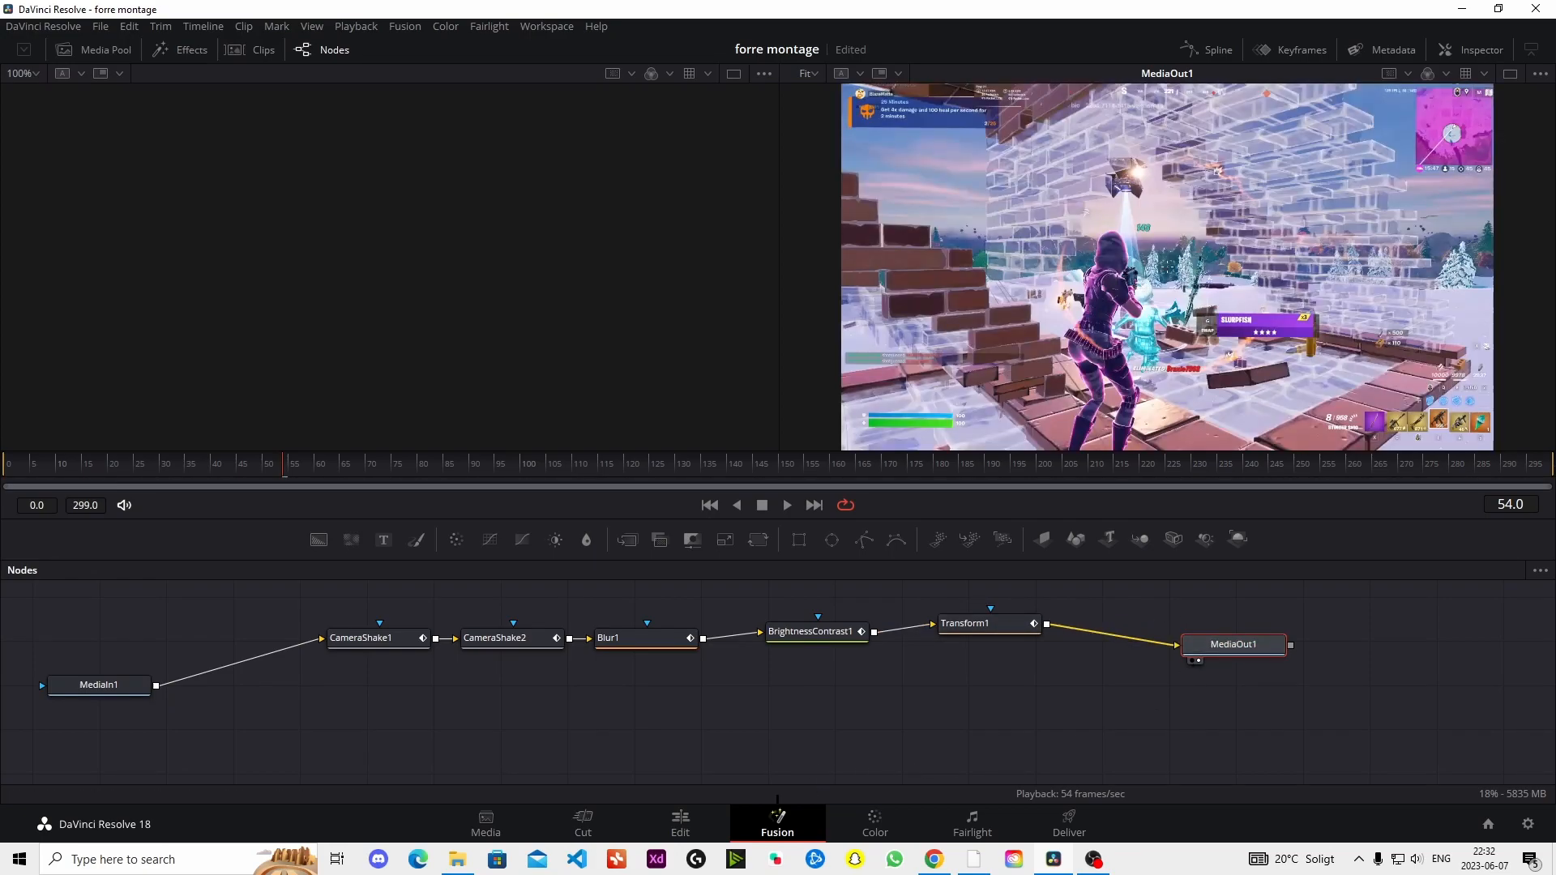
left_click(679, 822)
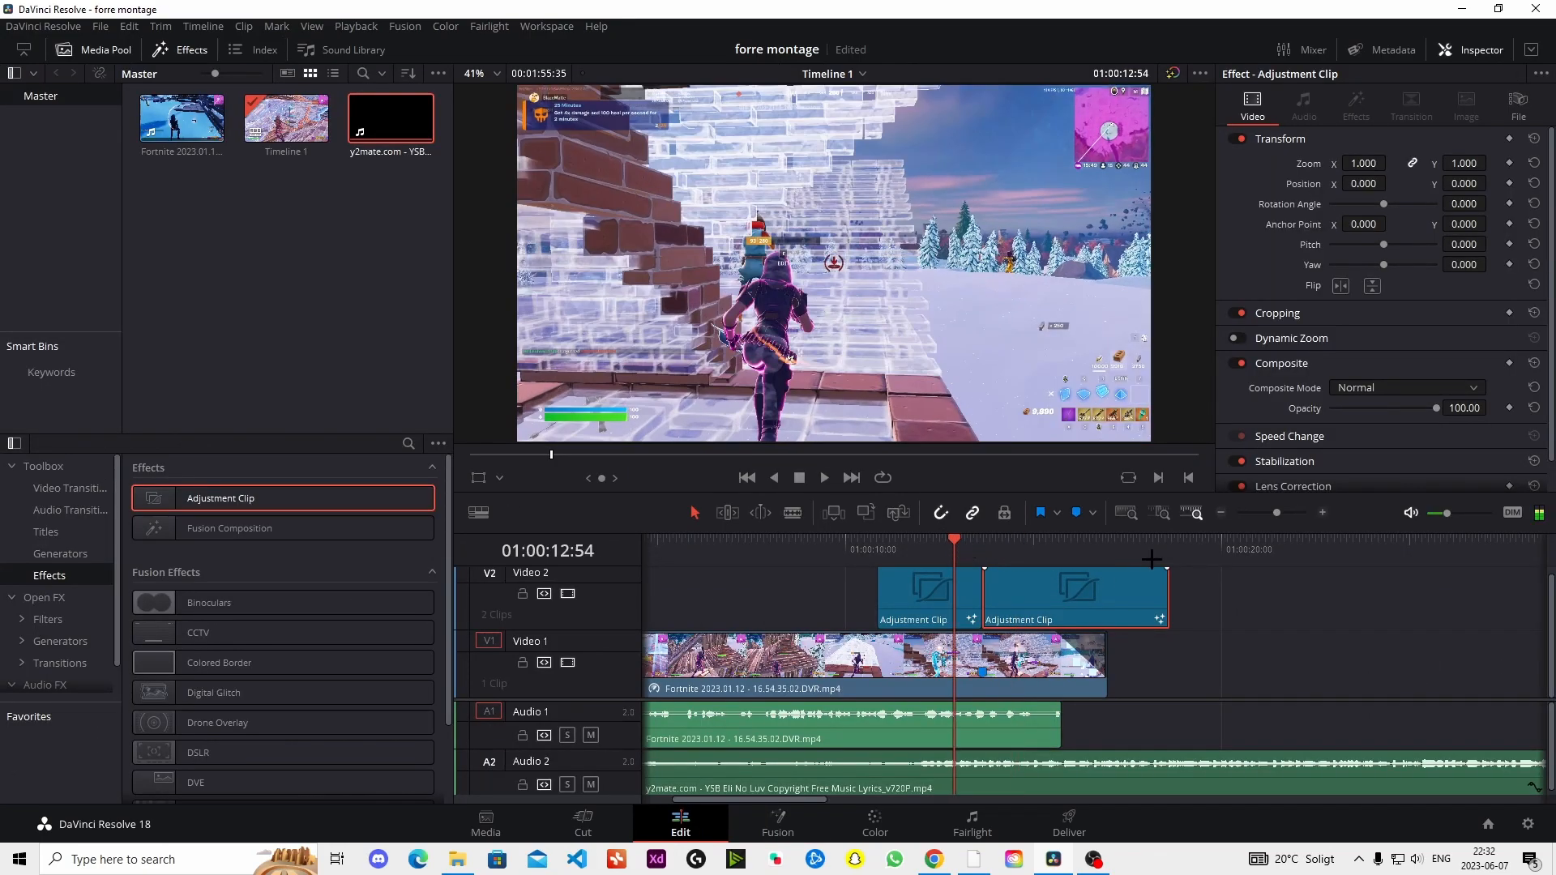